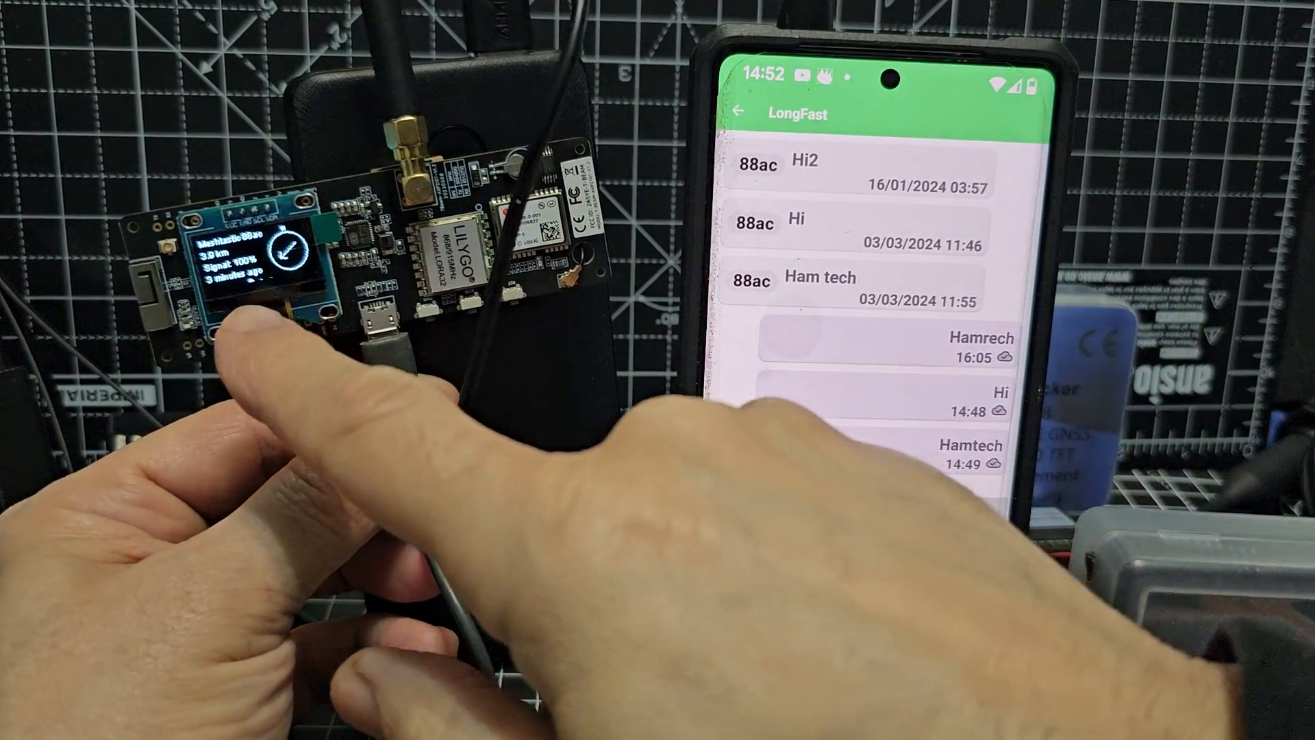
Exit the LongFast channel chat back to the conversations list.
{"action": "left_click", "coordinate": [839, 490]}
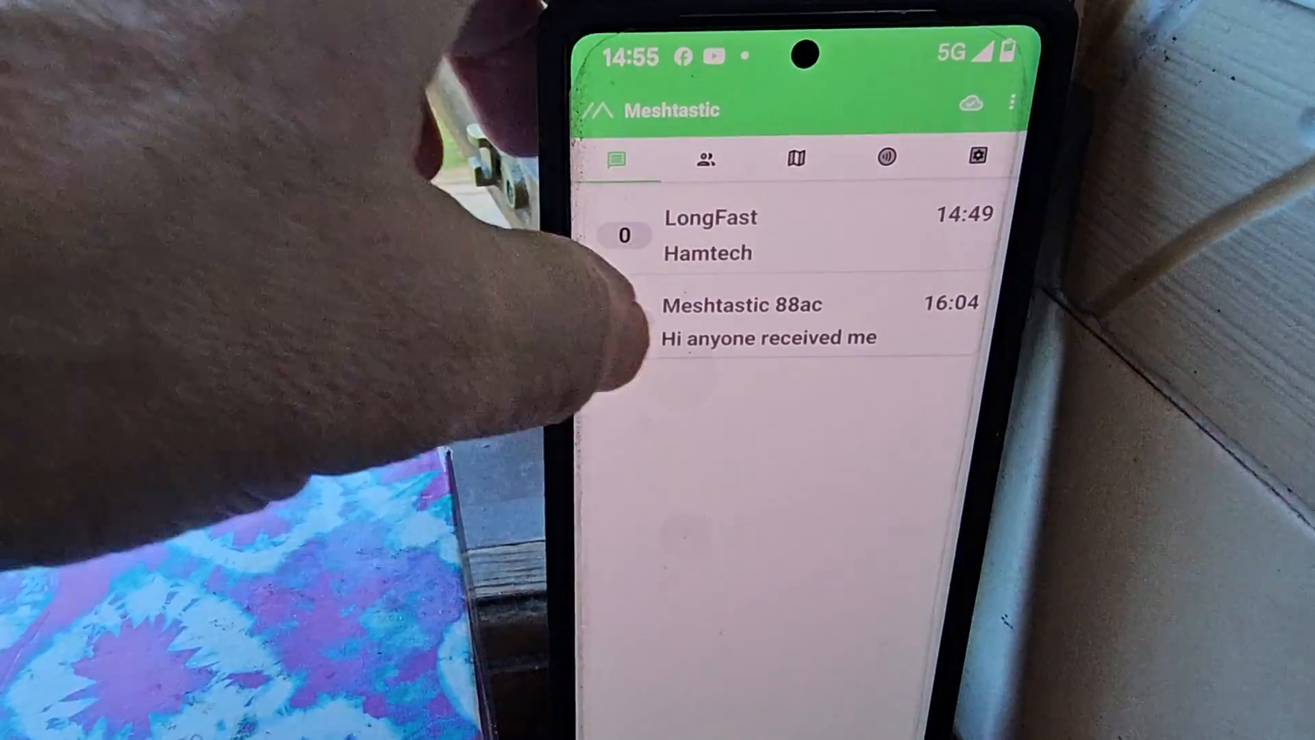
List the nodes f6c0, Forest-Spadge and 88ac, and open f6c0's radio configuration.
{"action": "left_click", "coordinate": [748, 321]}
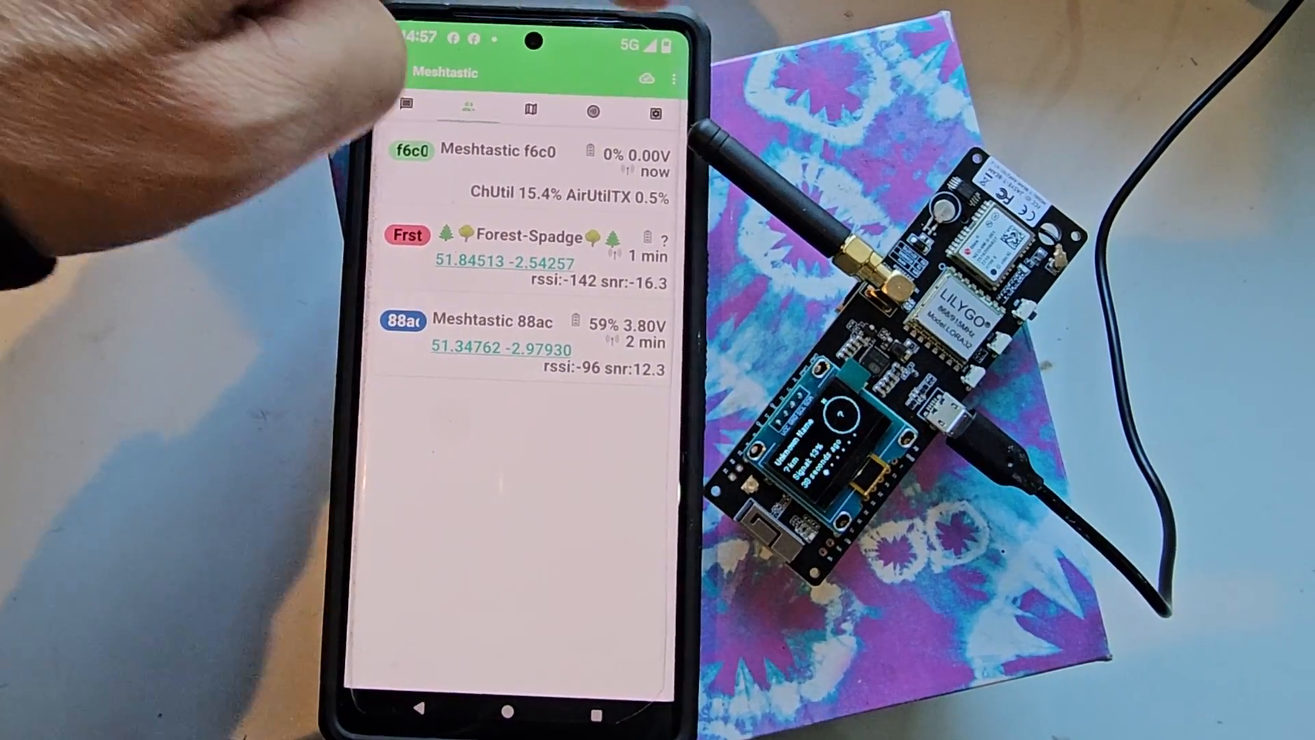
{"action": "left_click", "coordinate": [495, 152]}
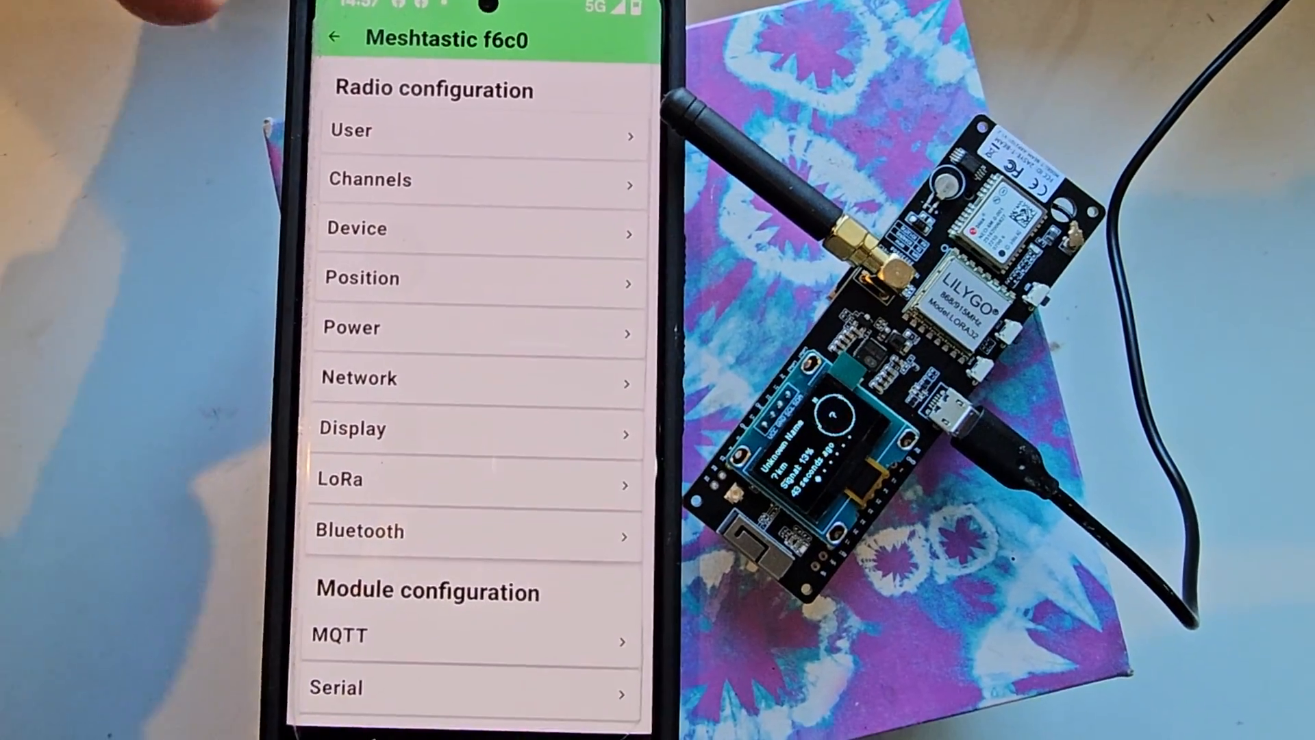
Set the f6c0 node's GPS mode to ENABLED and send the position settings.
{"action": "left_click", "coordinate": [361, 277]}
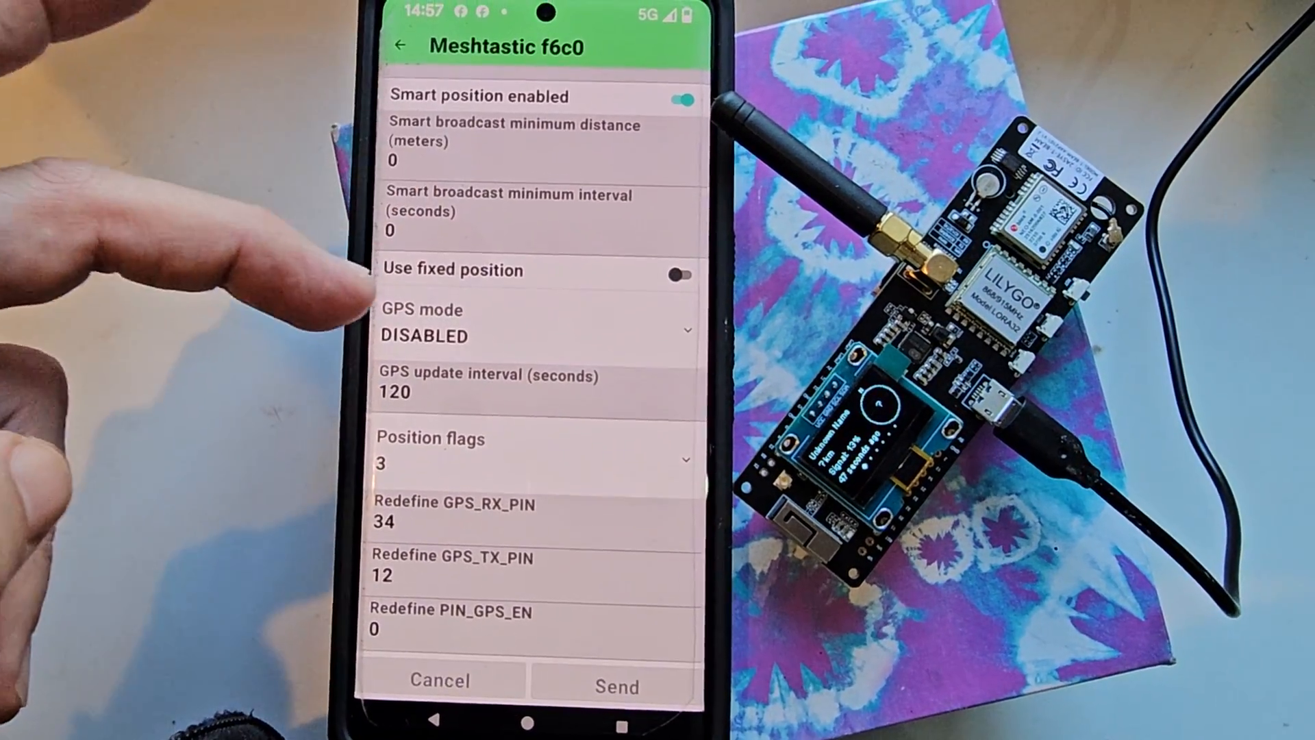
{"action": "left_click", "coordinate": [531, 325]}
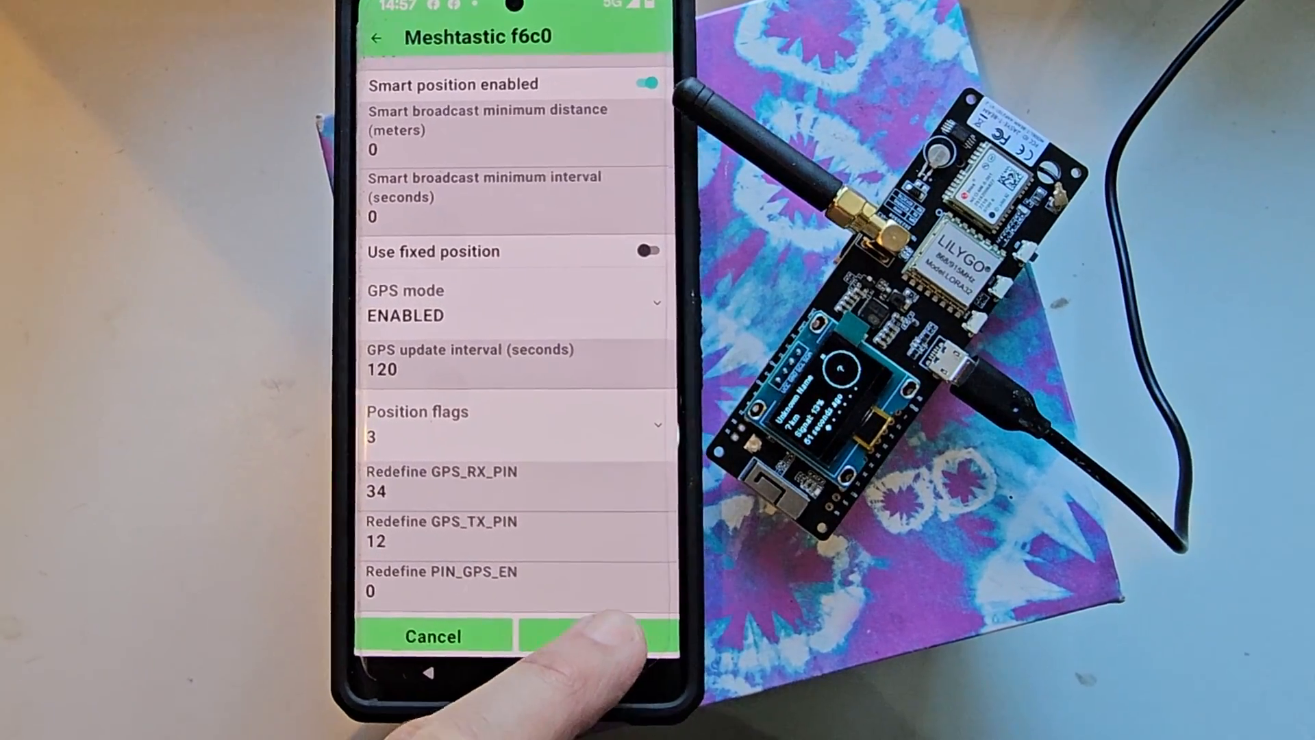
{"action": "left_click", "coordinate": [594, 635]}
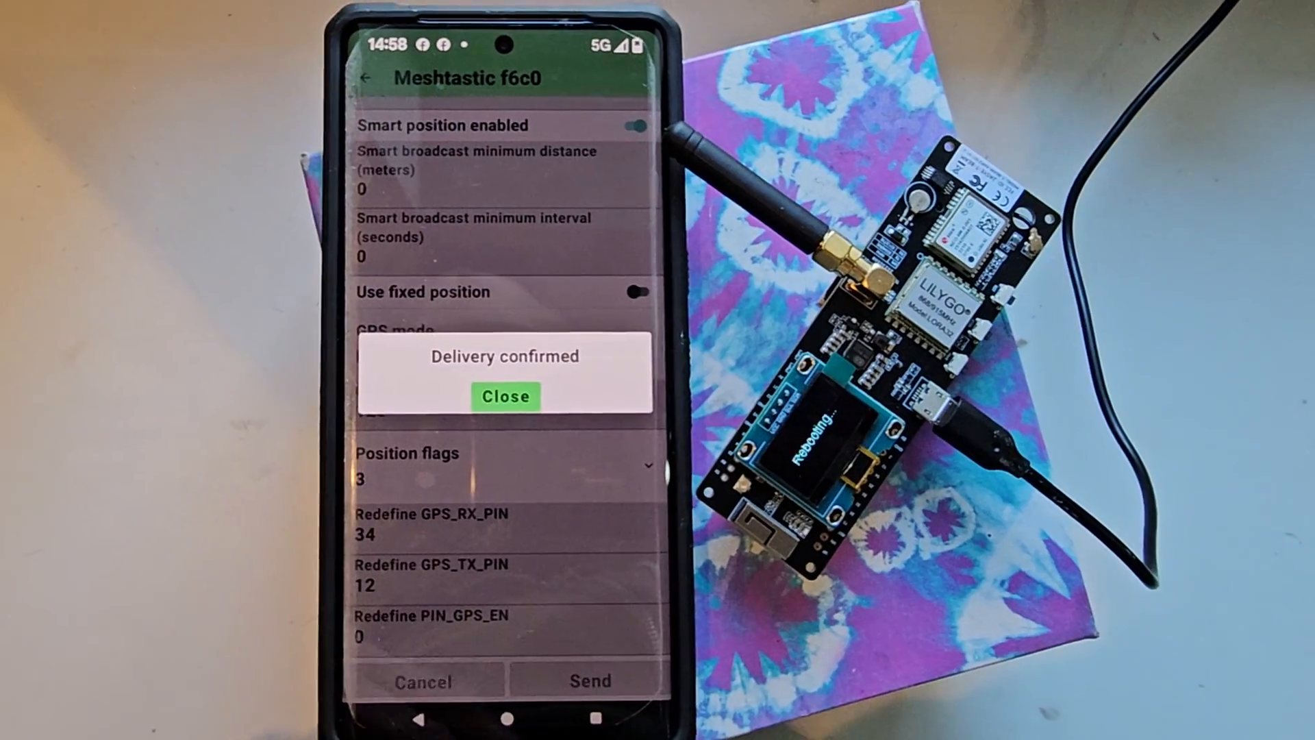
{"action": "left_click", "coordinate": [505, 396]}
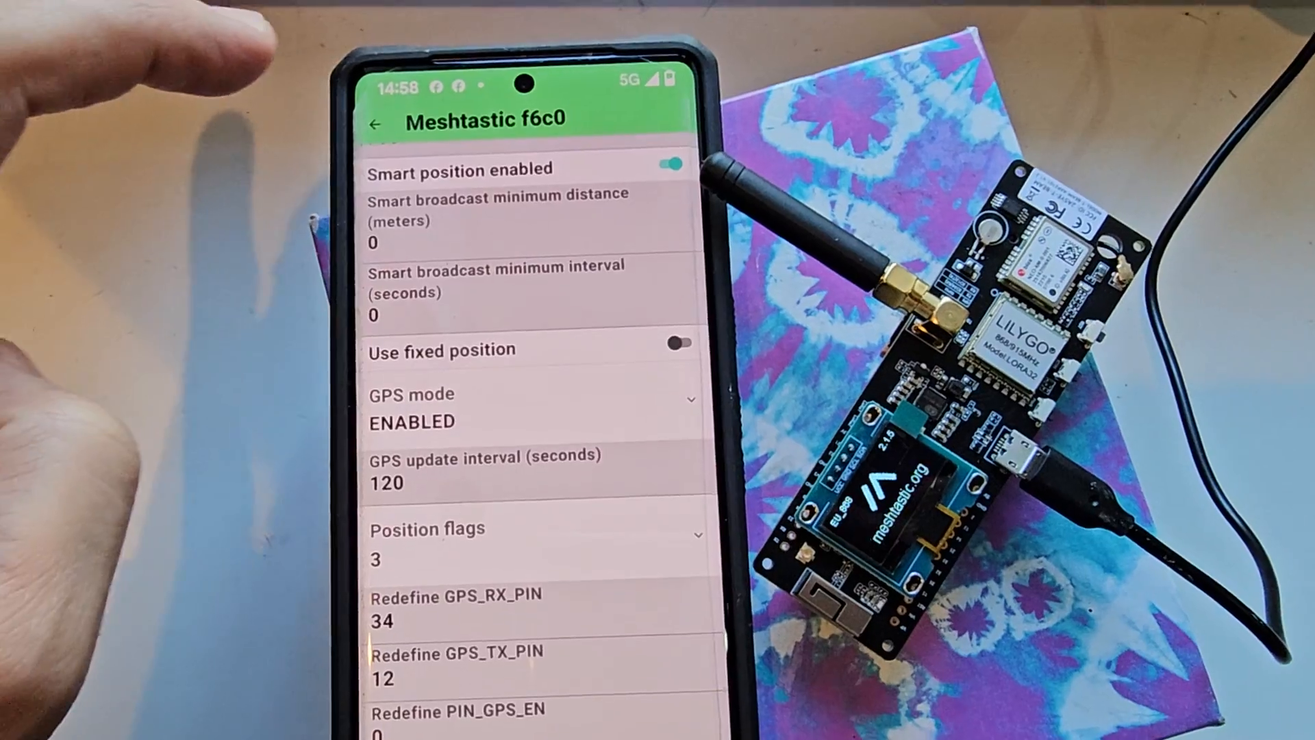
{"action": "left_click", "coordinate": [374, 124]}
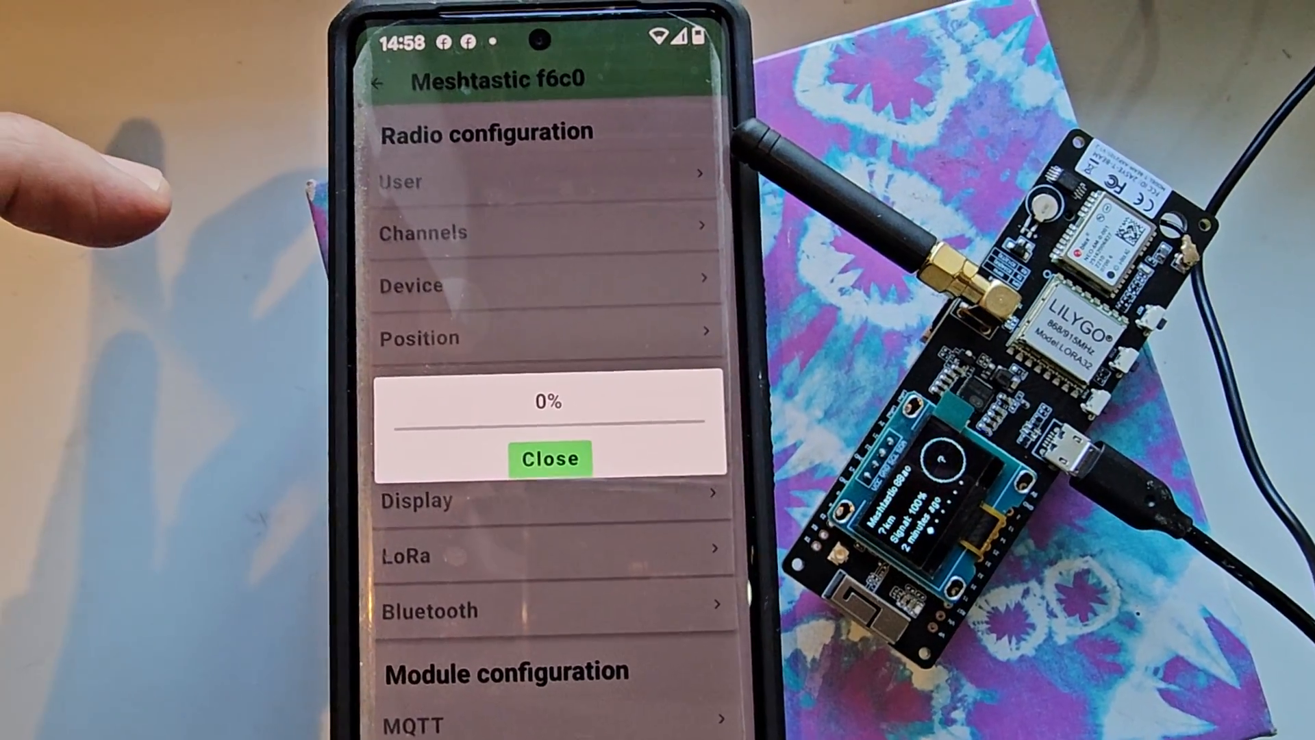
Review the f6c0 node's Device and Display settings without changing anything.
{"action": "left_click", "coordinate": [550, 459]}
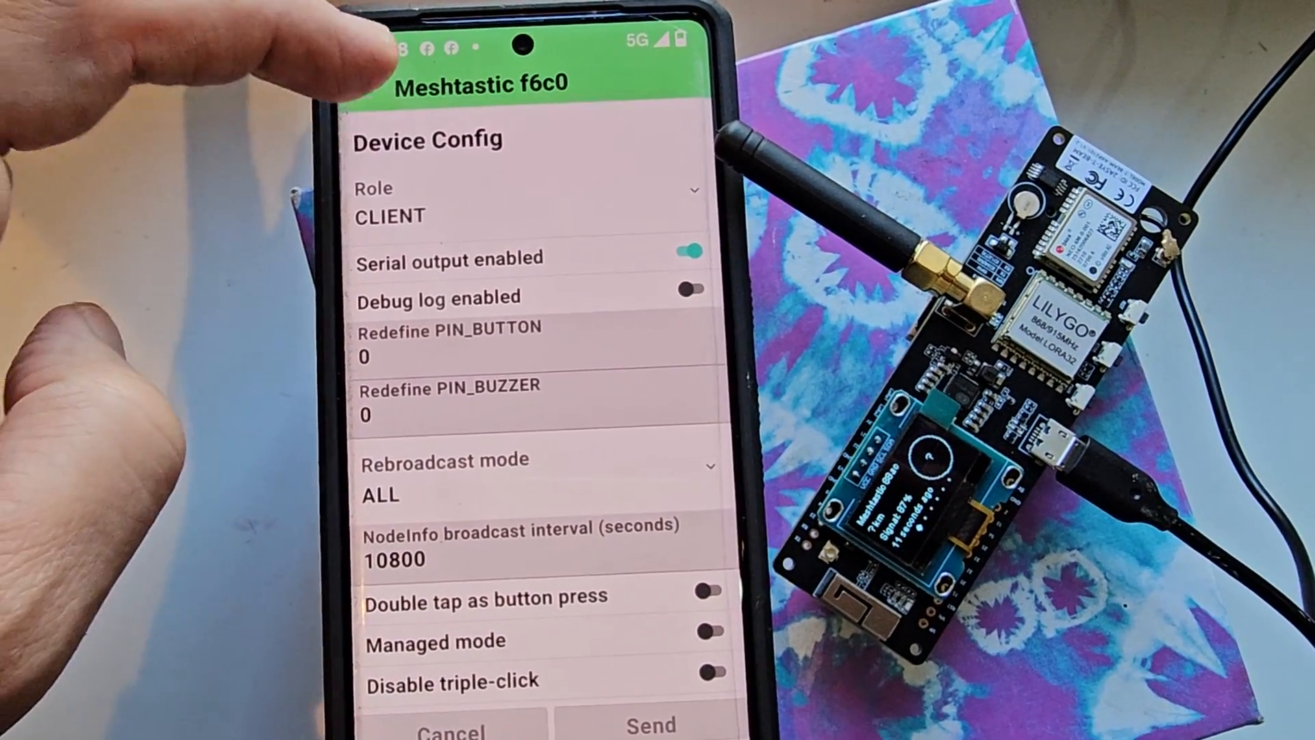
{"action": "left_click", "coordinate": [388, 76]}
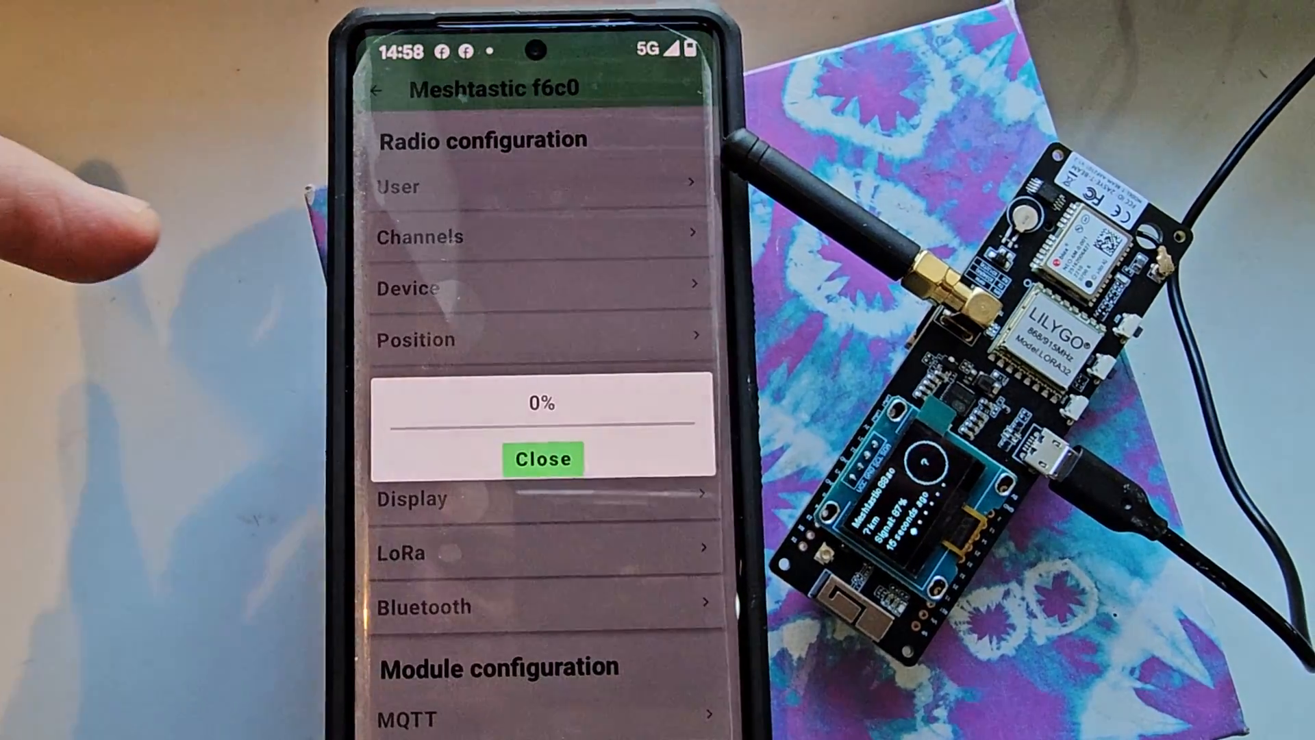
{"action": "left_click", "coordinate": [542, 459]}
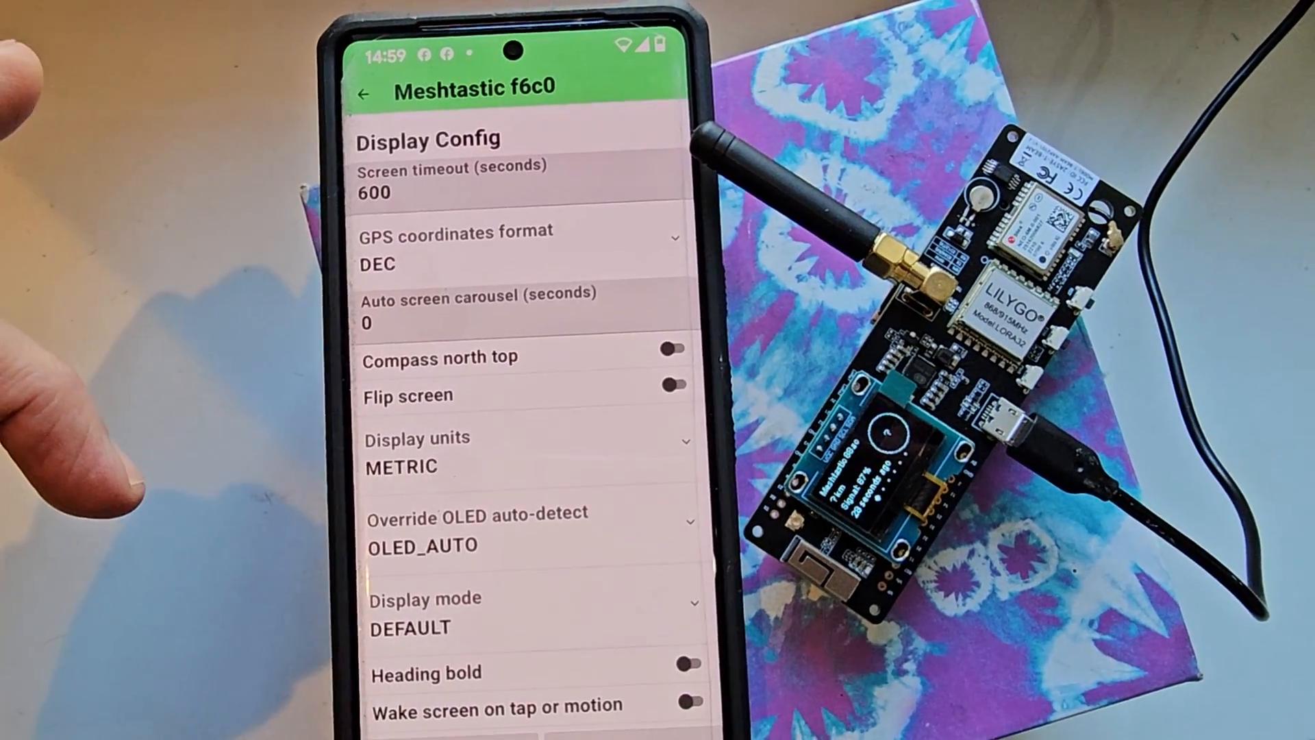
{"action": "left_click", "coordinate": [363, 95]}
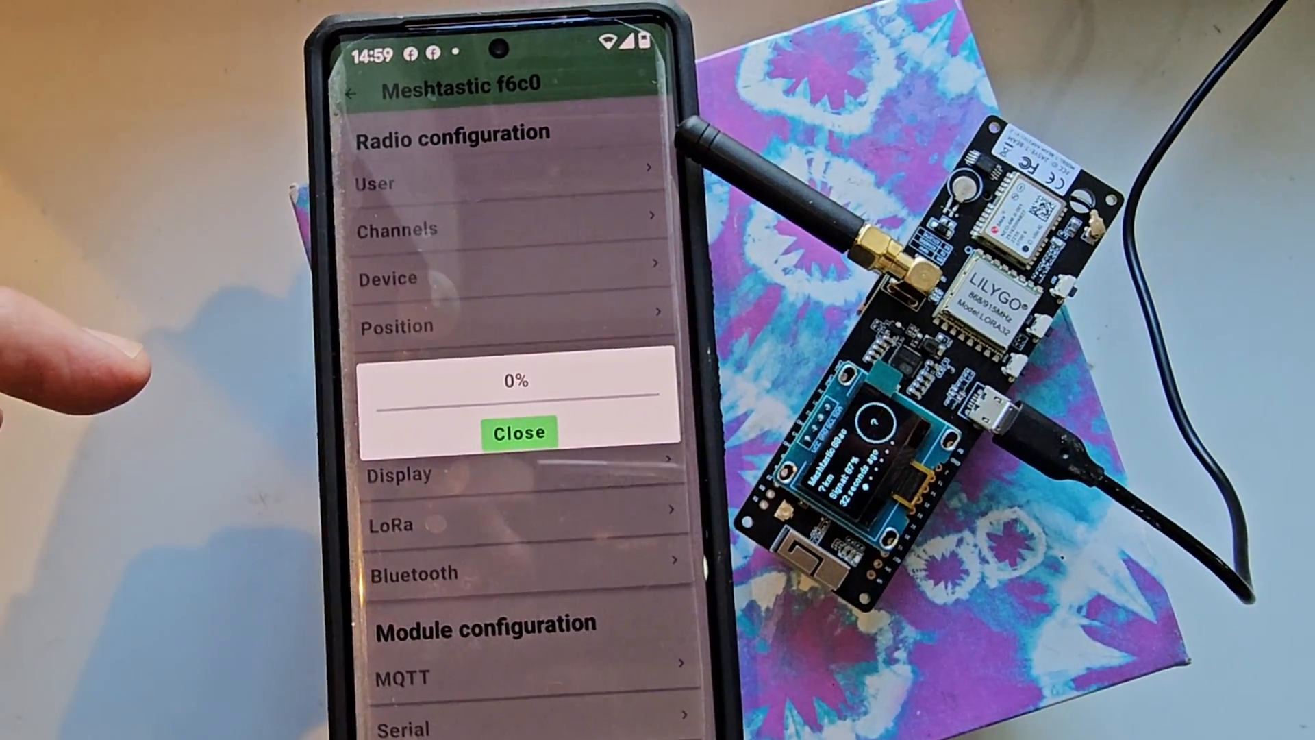
{"action": "left_click", "coordinate": [519, 433]}
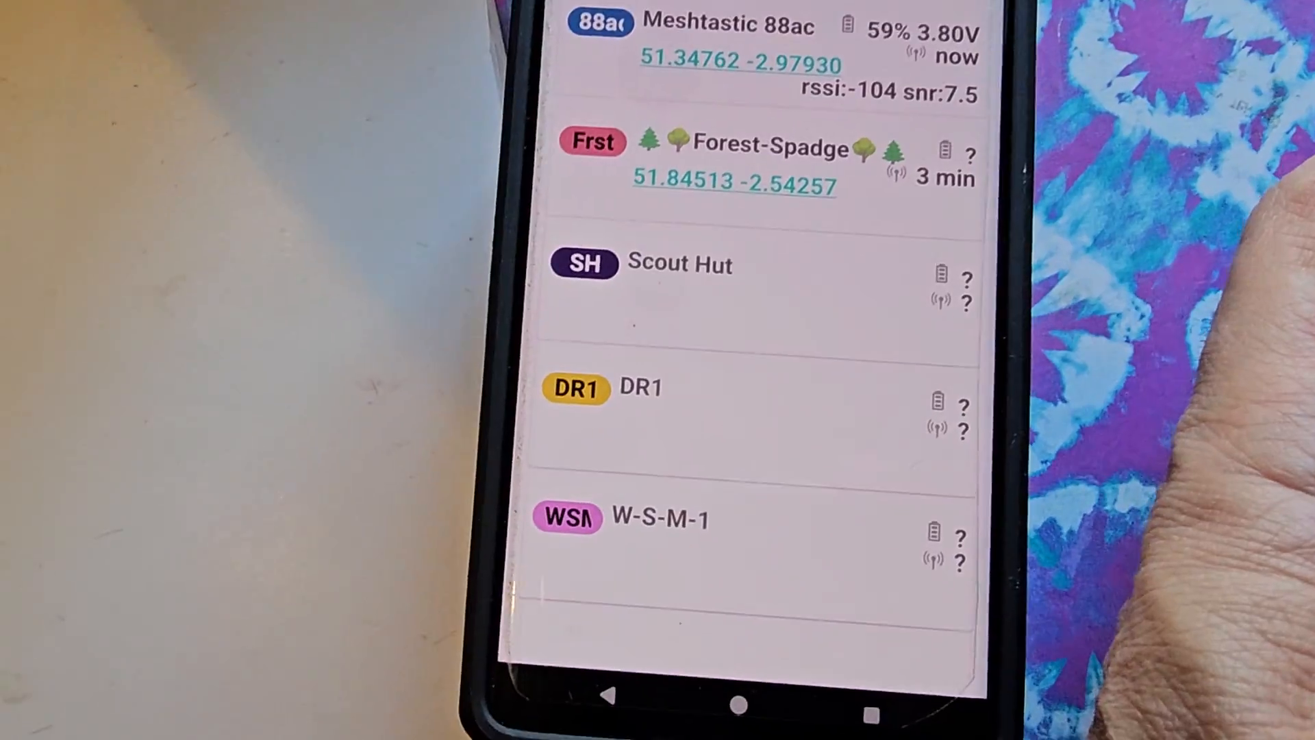
Scroll through heard nodes like Scout Hut, DR1 and W-S-M-1, then show conversations.
{"action": "scroll", "scroll_direction": "down", "scroll_amount": 3}
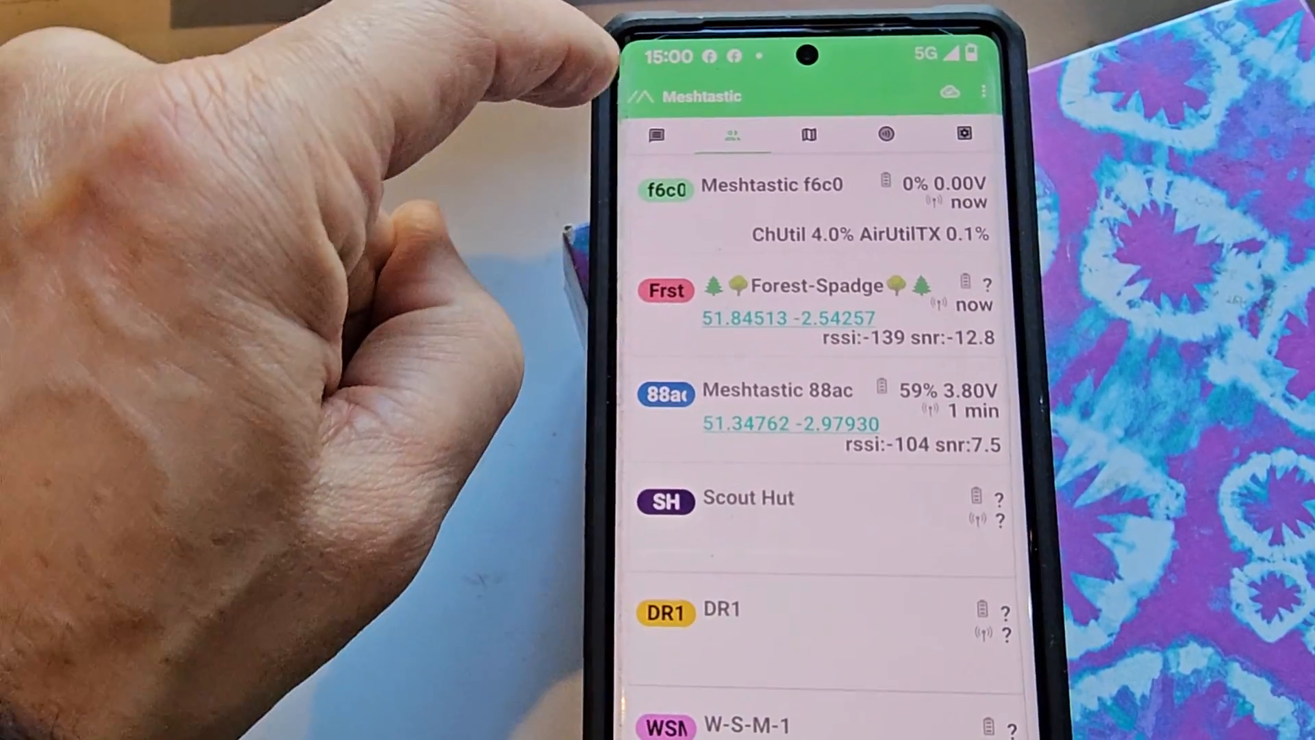
{"action": "left_click", "coordinate": [657, 135]}
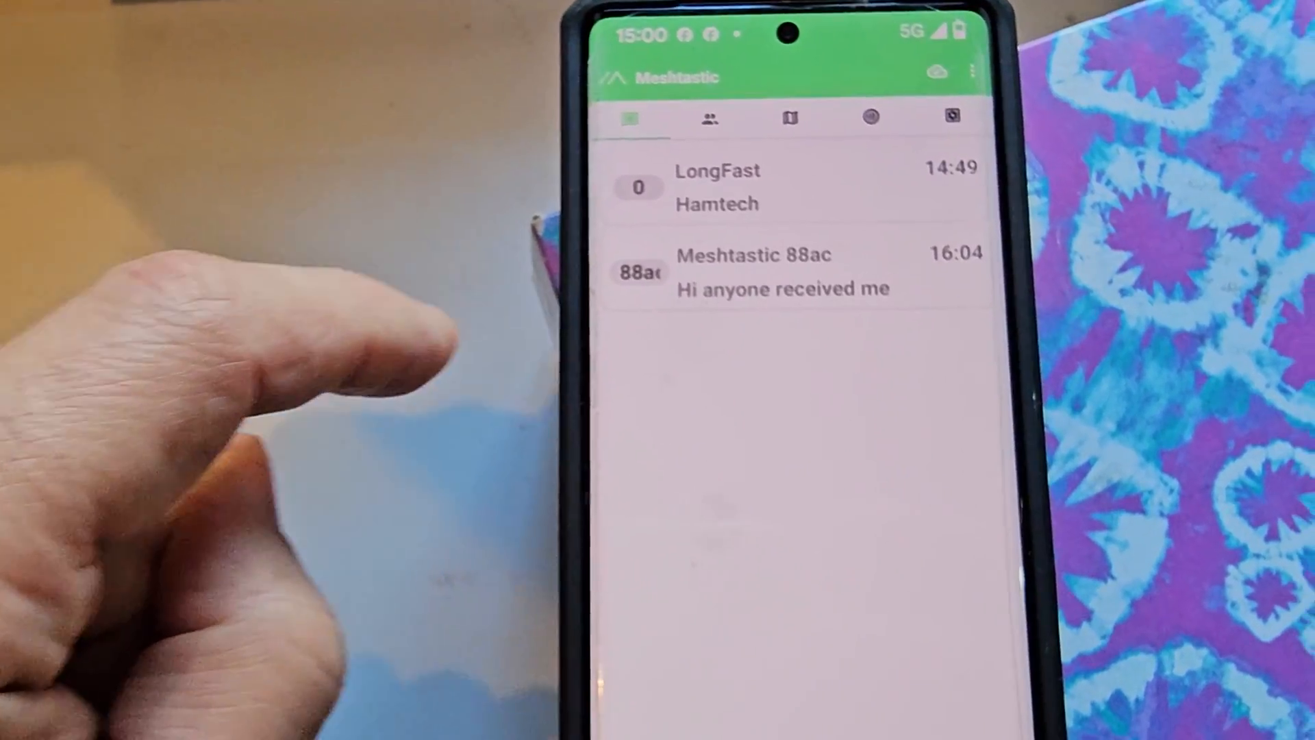